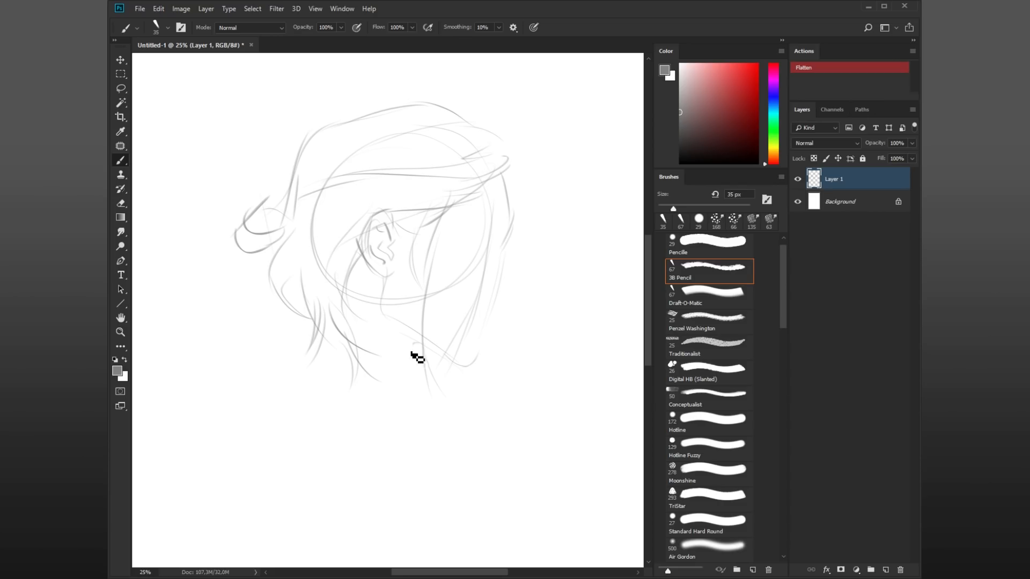
Sketch the side profile's face, ear and jacket collar outlines with the 3B Pencil preset
{"action": "left_click_drag", "start_coordinate": [408, 355], "coordinate": [493, 519]}
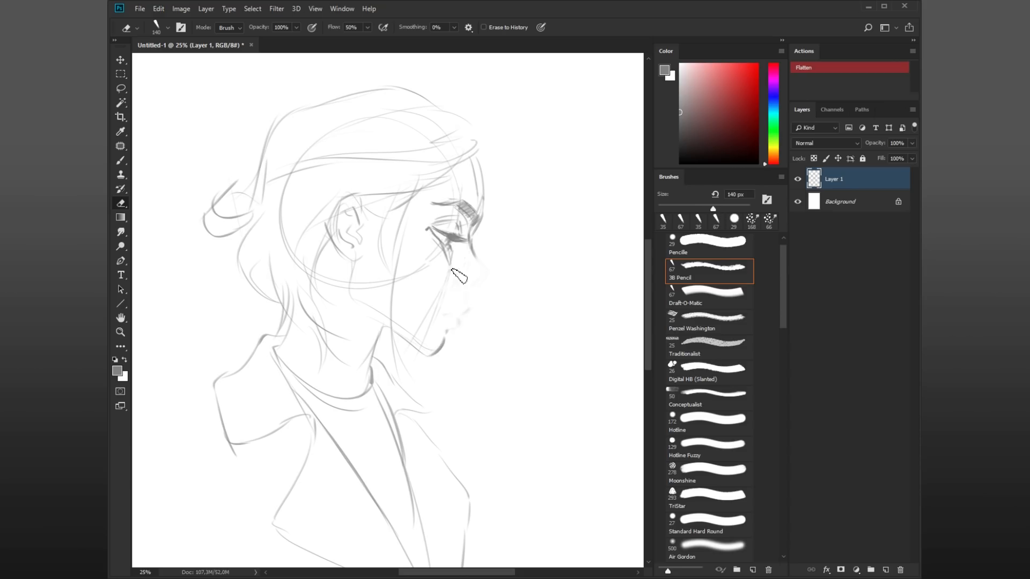
Switch to the Draft-O-Matic brush and draw the nose, lips, chin and jawline
{"action": "left_click", "coordinate": [704, 296]}
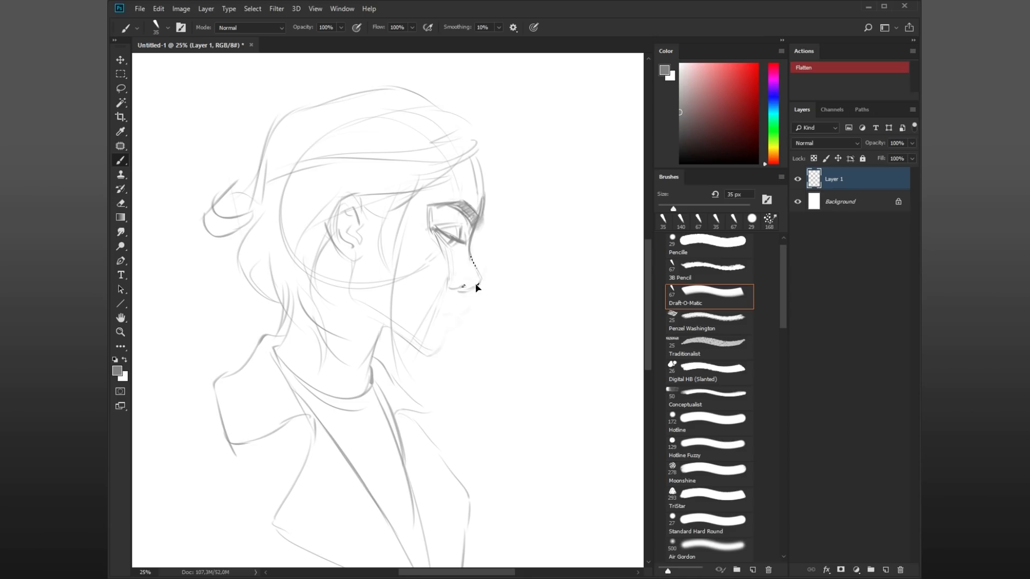
{"action": "left_click_drag", "start_coordinate": [473, 257], "coordinate": [446, 344]}
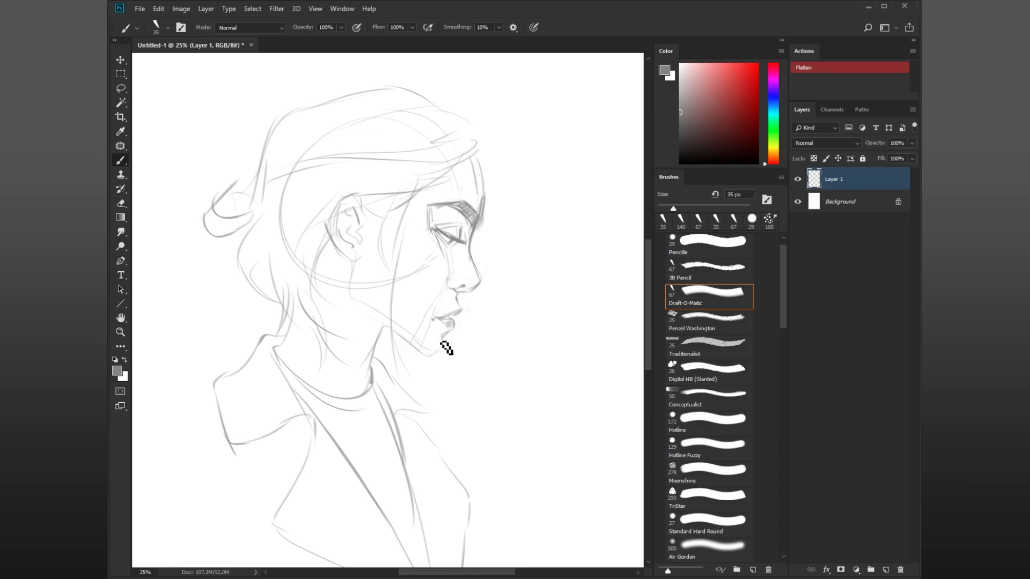
{"action": "left_click_drag", "start_coordinate": [446, 347], "coordinate": [499, 251]}
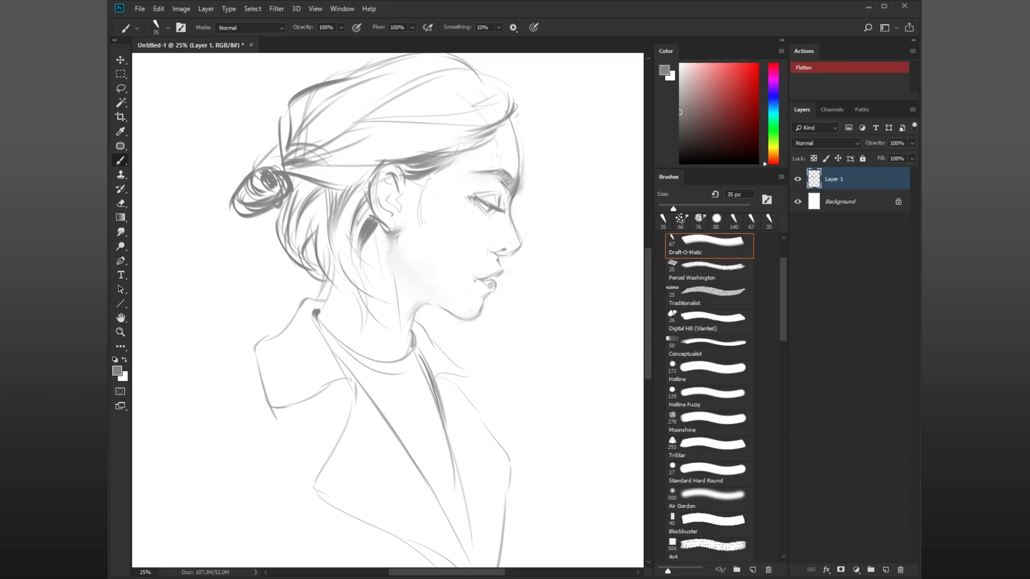
{"action": "left_click_drag", "start_coordinate": [420, 355], "coordinate": [461, 387]}
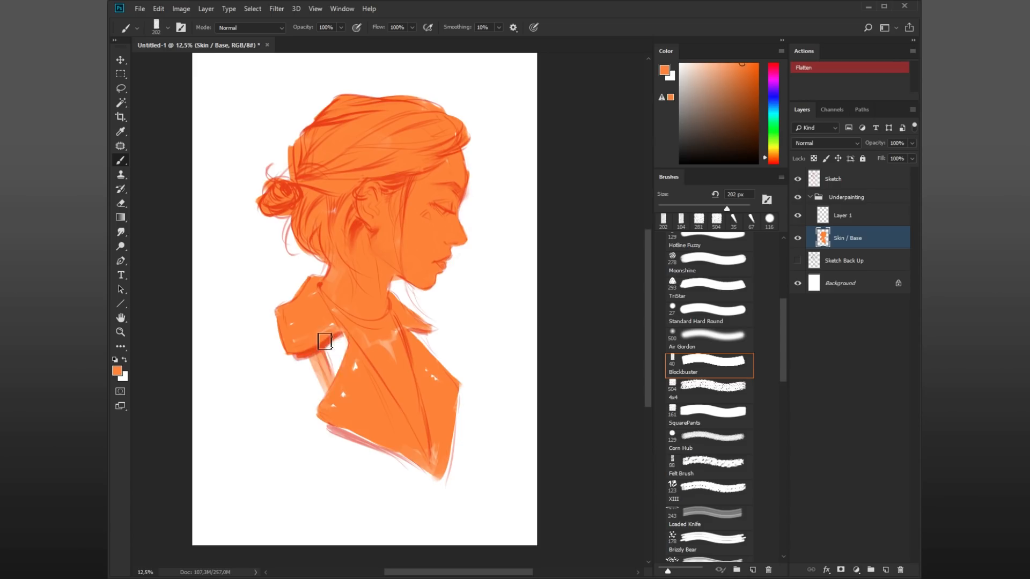
Dab orange base paint onto the jacket area of the Skin / Base layer
{"action": "left_click", "coordinate": [842, 214]}
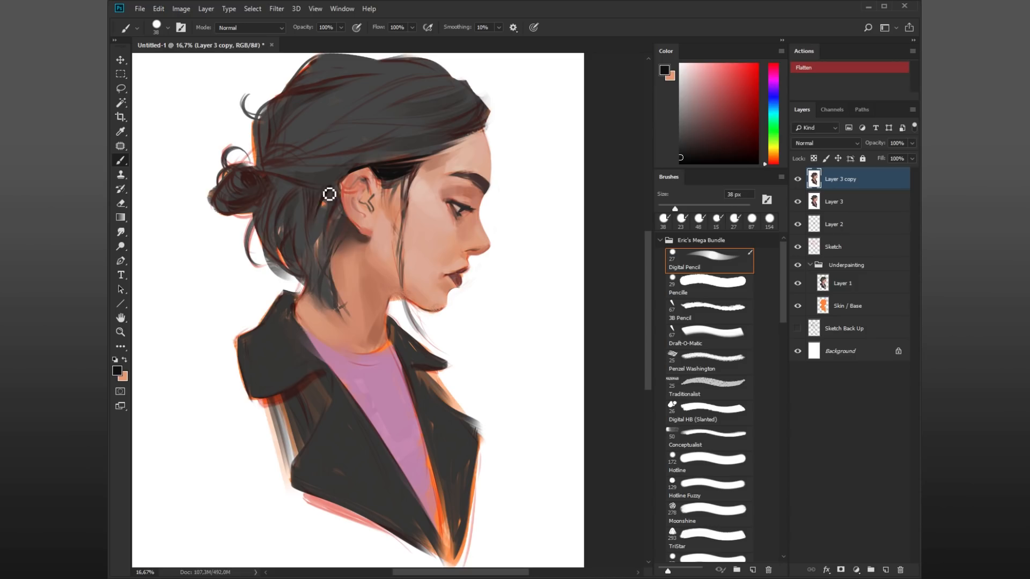
Paint the silver metal cuff and shape it around the ear
{"action": "left_click_drag", "start_coordinate": [328, 195], "coordinate": [377, 205]}
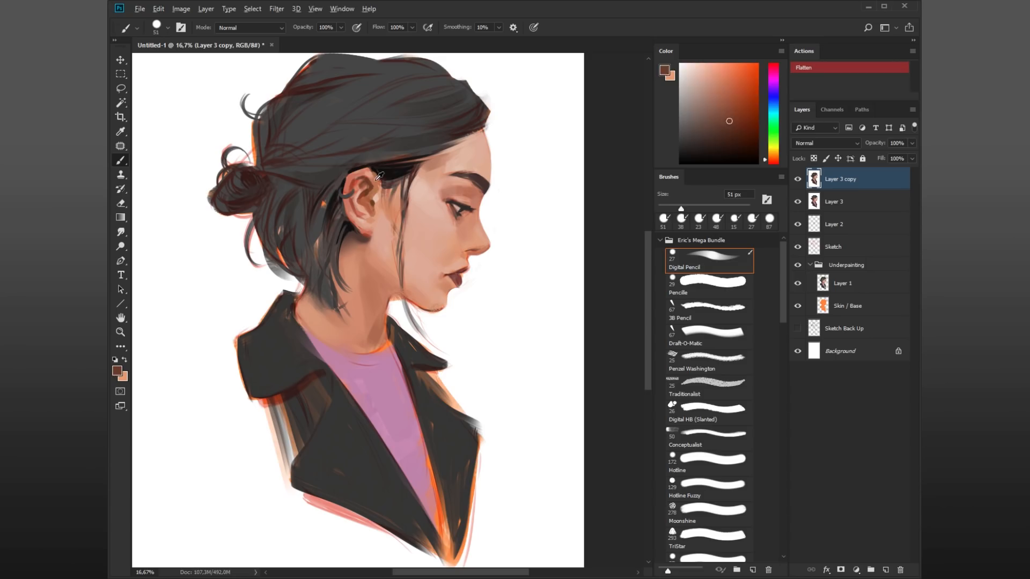
{"action": "left_click_drag", "start_coordinate": [377, 177], "coordinate": [317, 260]}
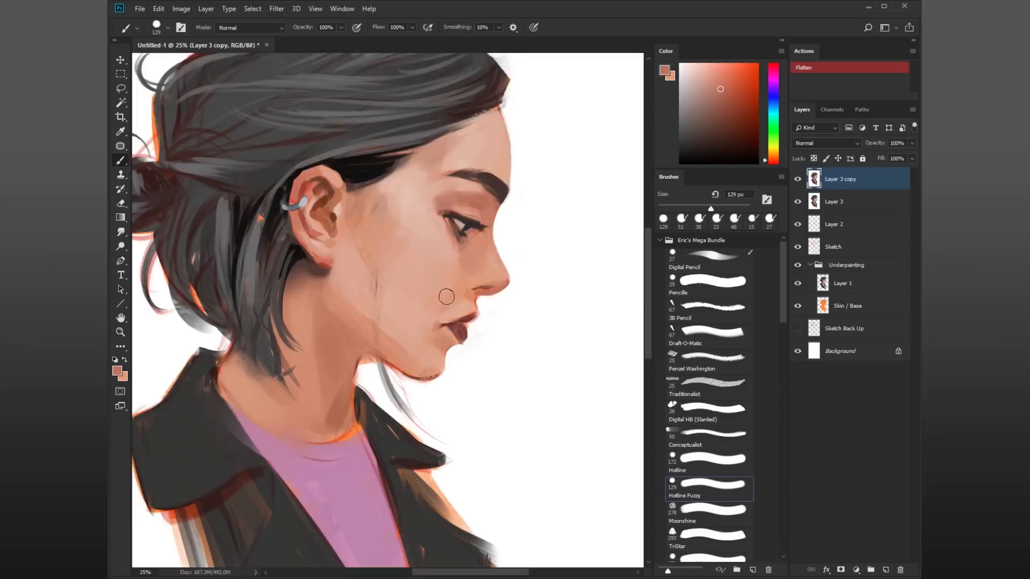
Mirror the painting horizontally to check the face and collar proportions
{"action": "scroll", "scroll_direction": "down", "scroll_amount": 3}
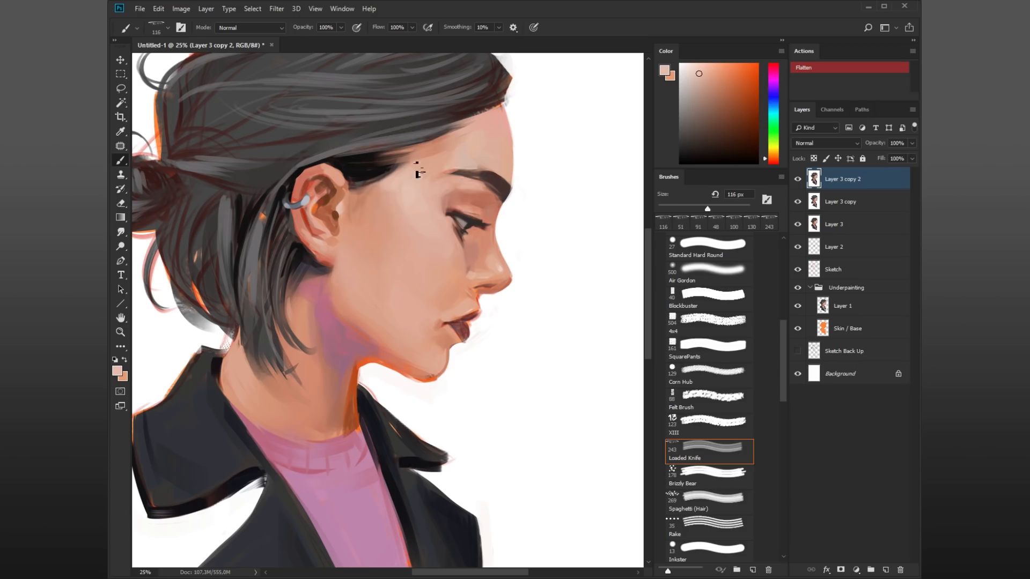
{"action": "key", "text": "ctrl+-"}
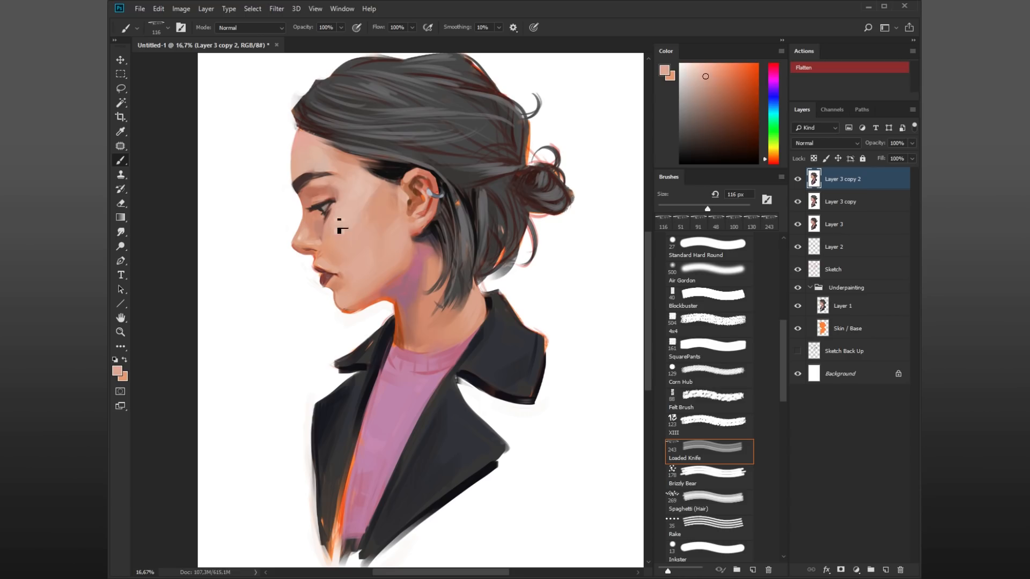